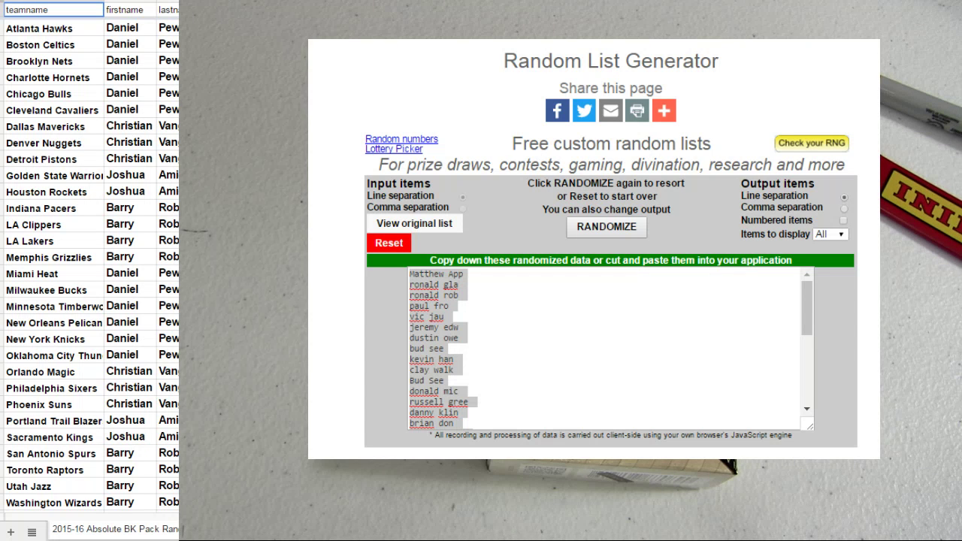
pyautogui.moveTo(170, 493)
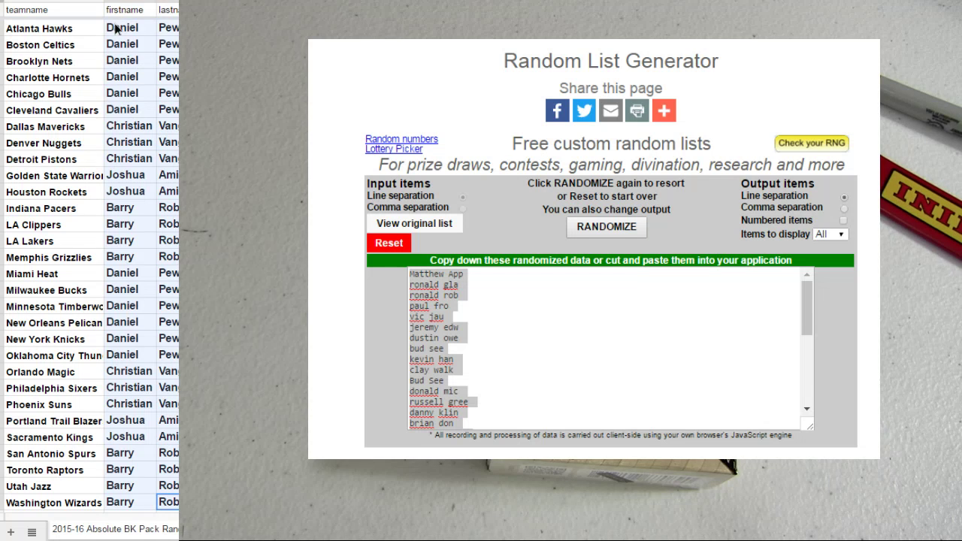
pyautogui.moveTo(379, 253)
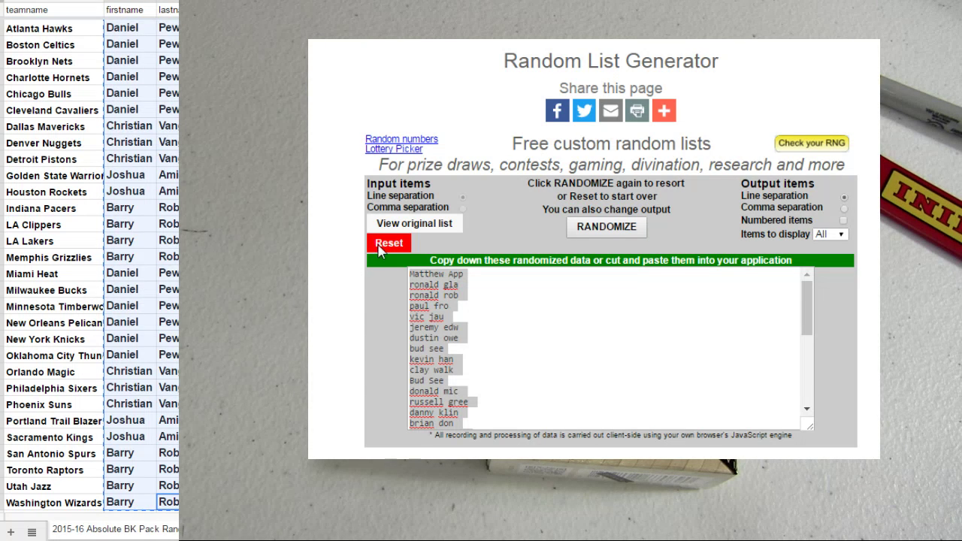
# Reset the generator, shuffle the pasted participant names repeatedly, and put the result into the sheet's name columns.
pyautogui.click(388, 244)
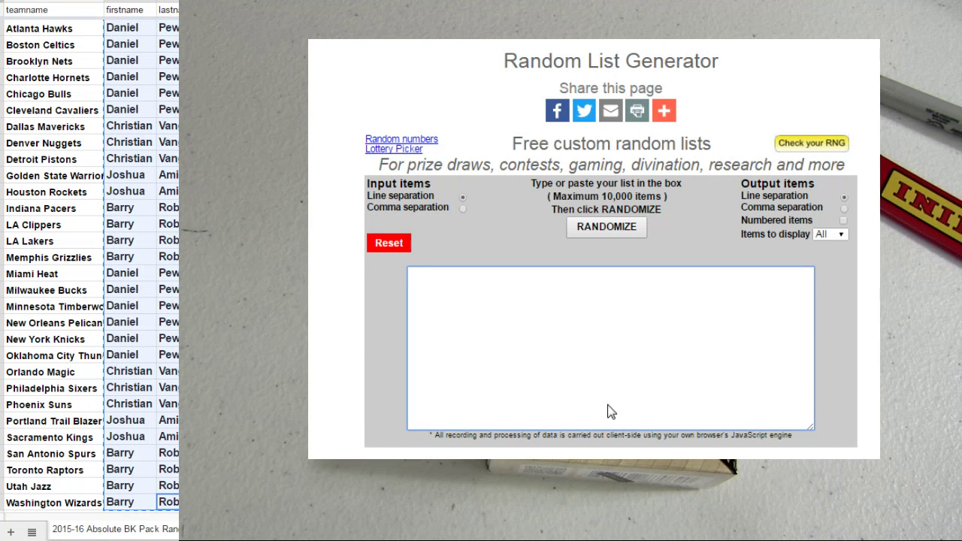
pyautogui.click(606, 227)
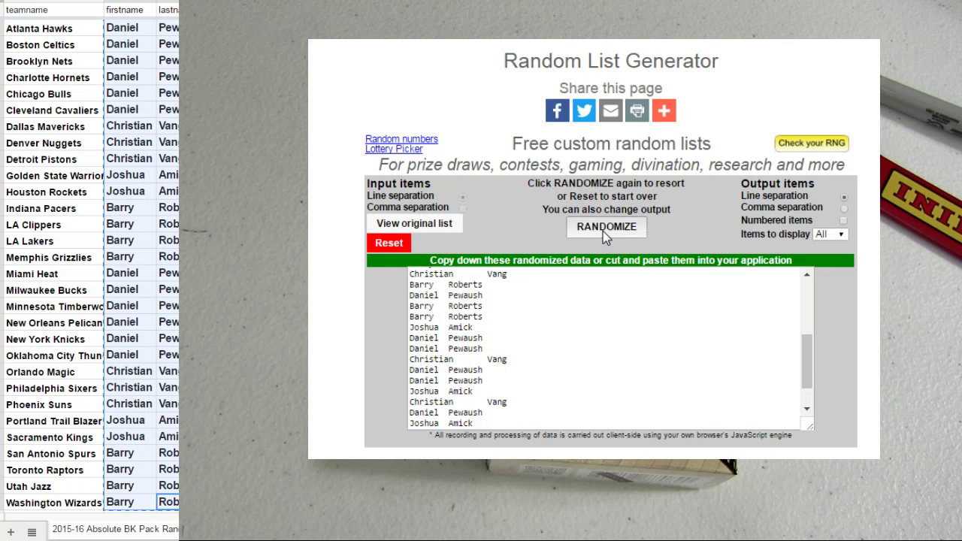
pyautogui.click(606, 227)
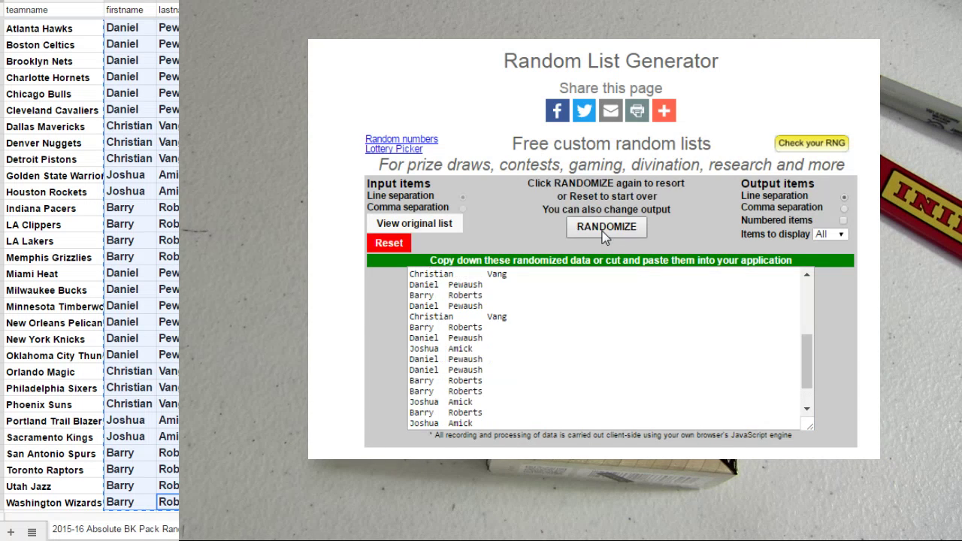
pyautogui.click(606, 227)
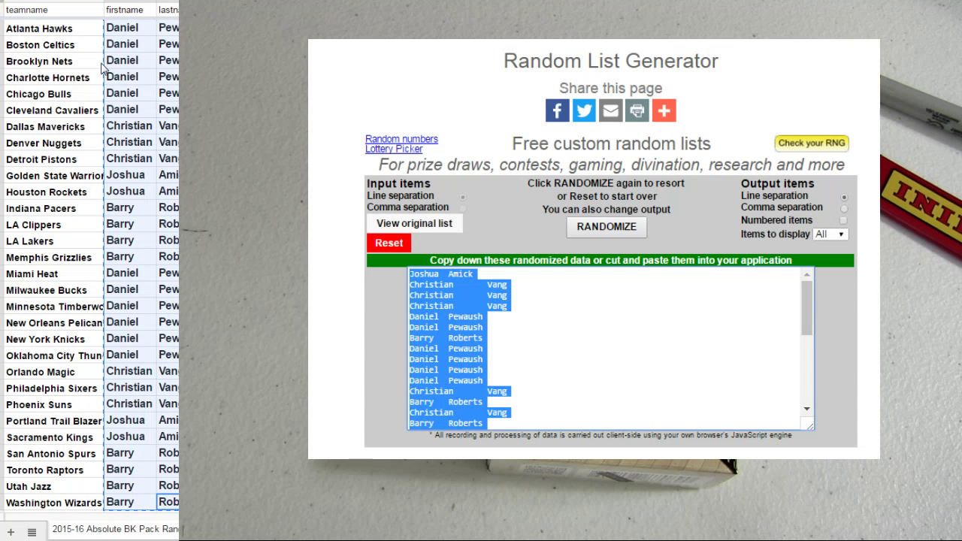
pyautogui.click(607, 227)
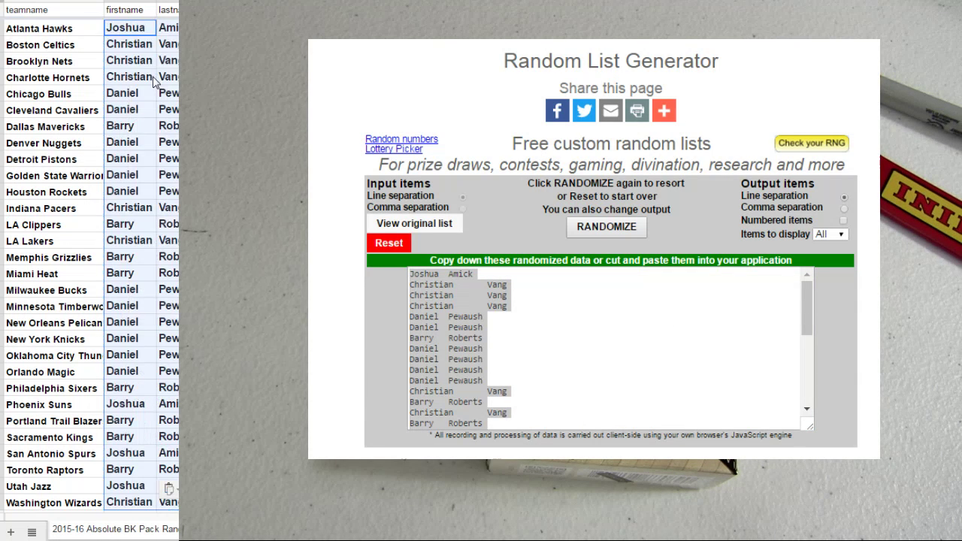
pyautogui.moveTo(466, 310)
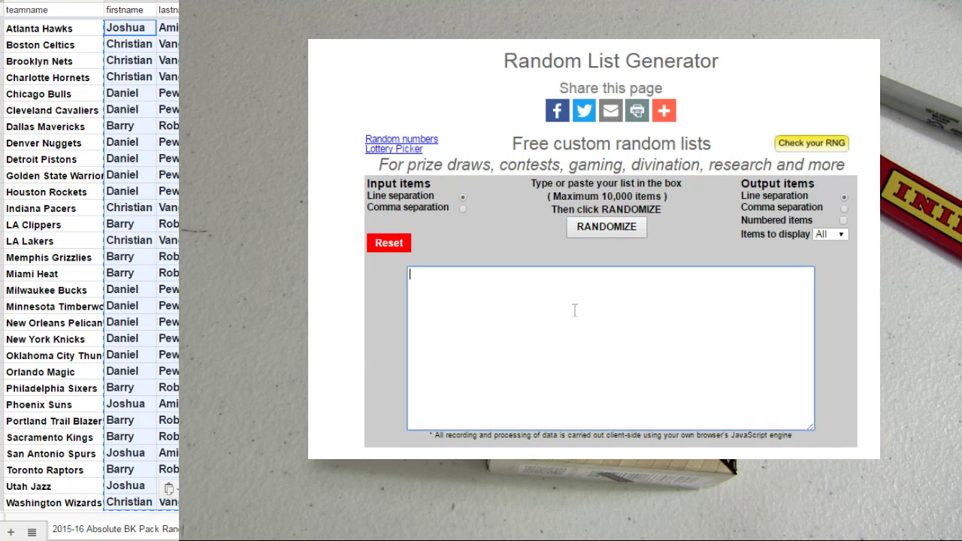
pyautogui.click(605, 227)
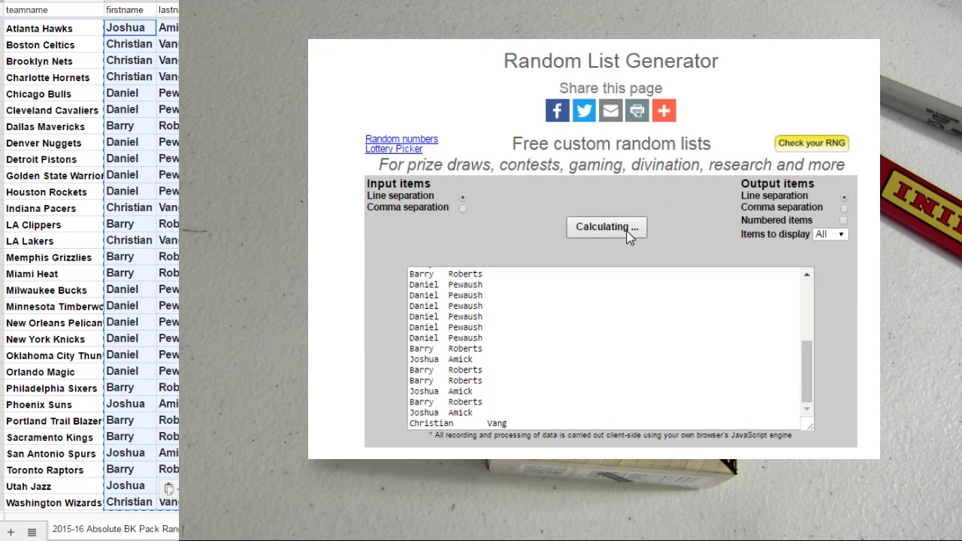
pyautogui.click(606, 227)
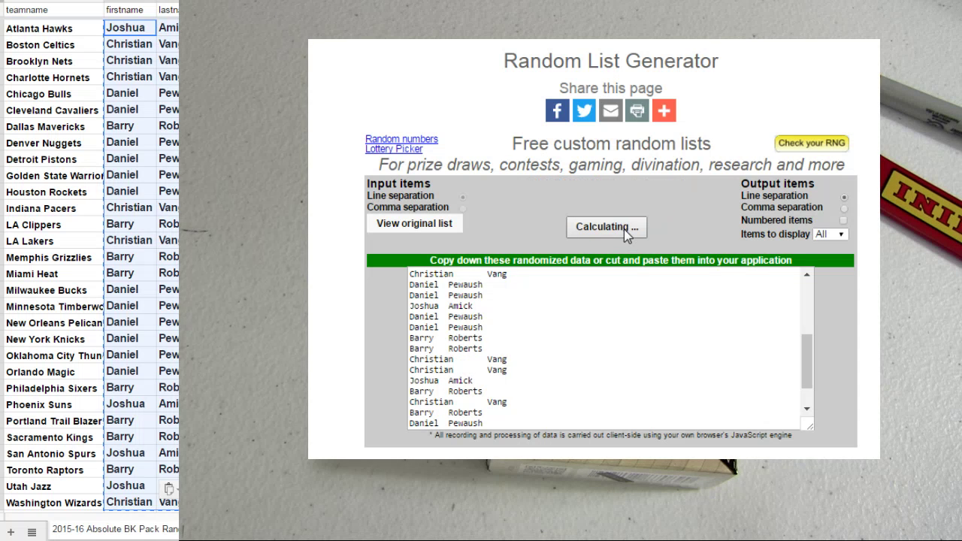
pyautogui.click(607, 227)
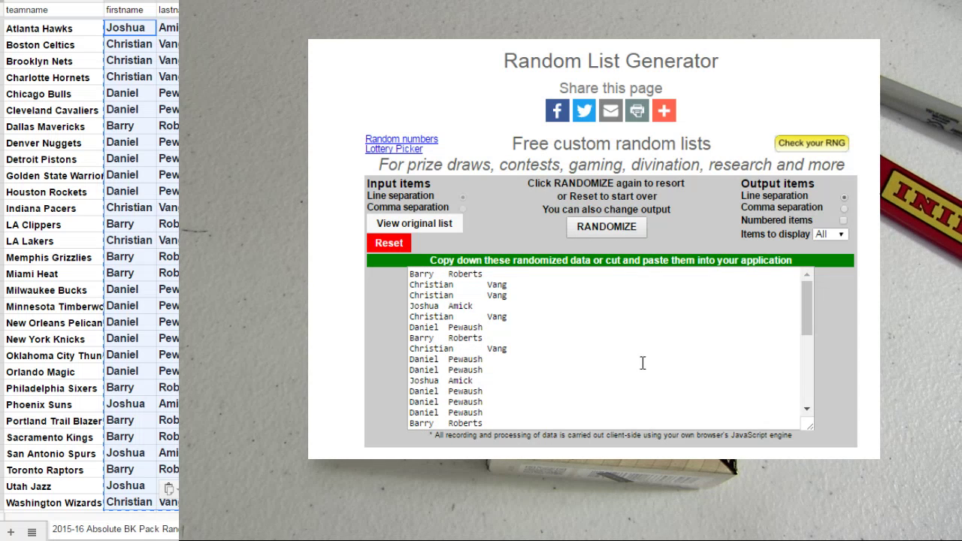
pyautogui.click(32, 531)
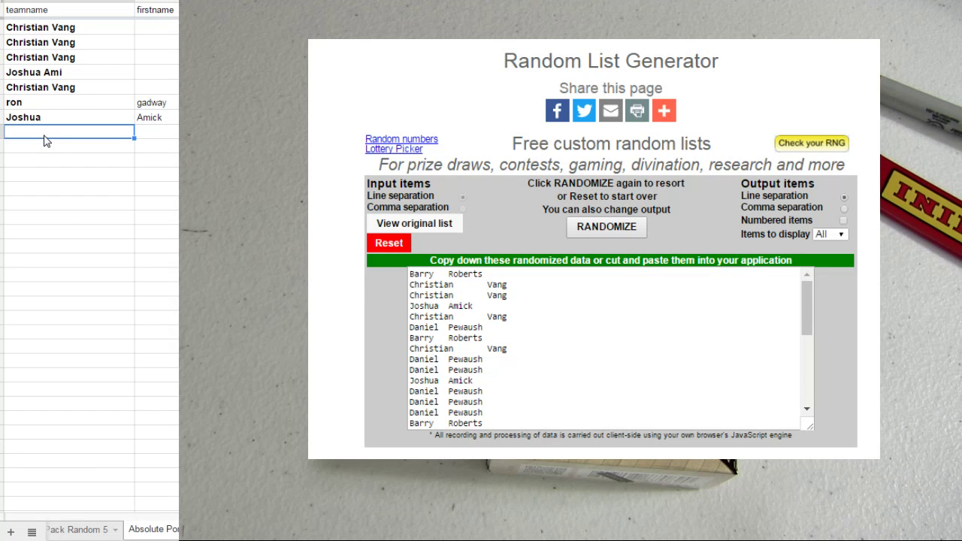
pyautogui.write('Barry')
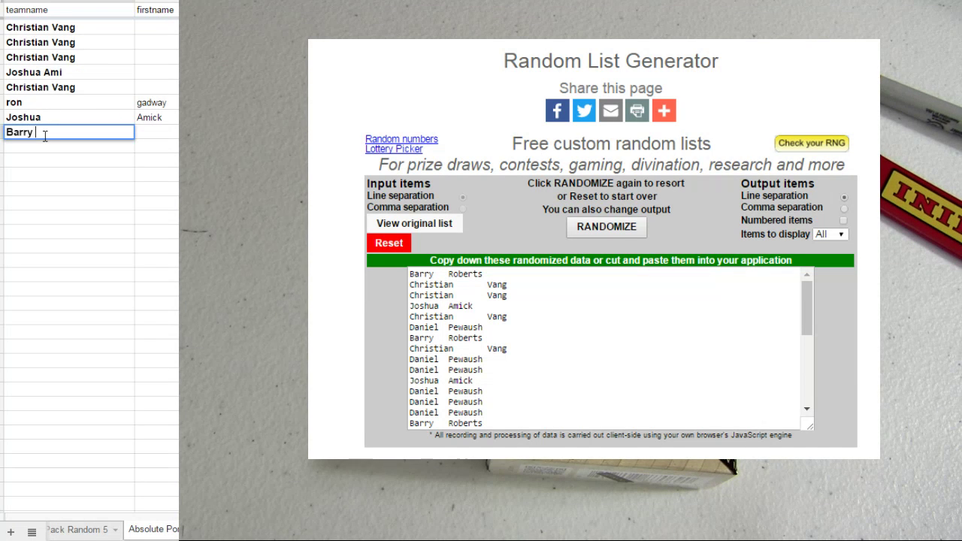
pyautogui.write('Ro')
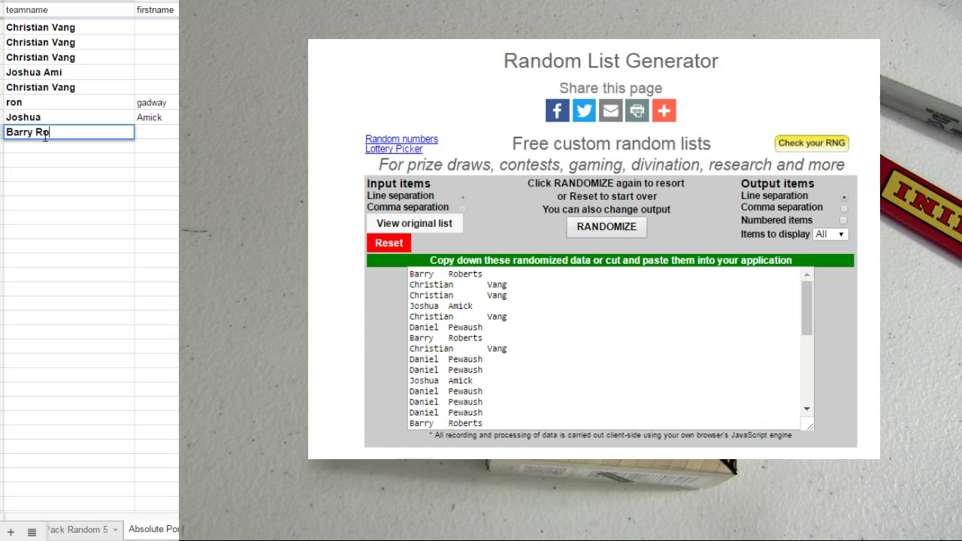
pyautogui.click(68, 103)
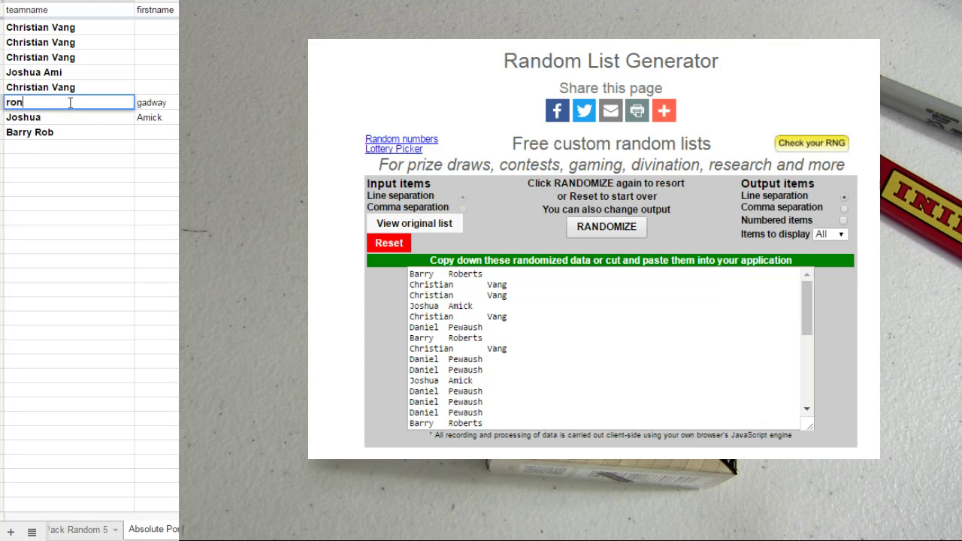
pyautogui.write('gad')
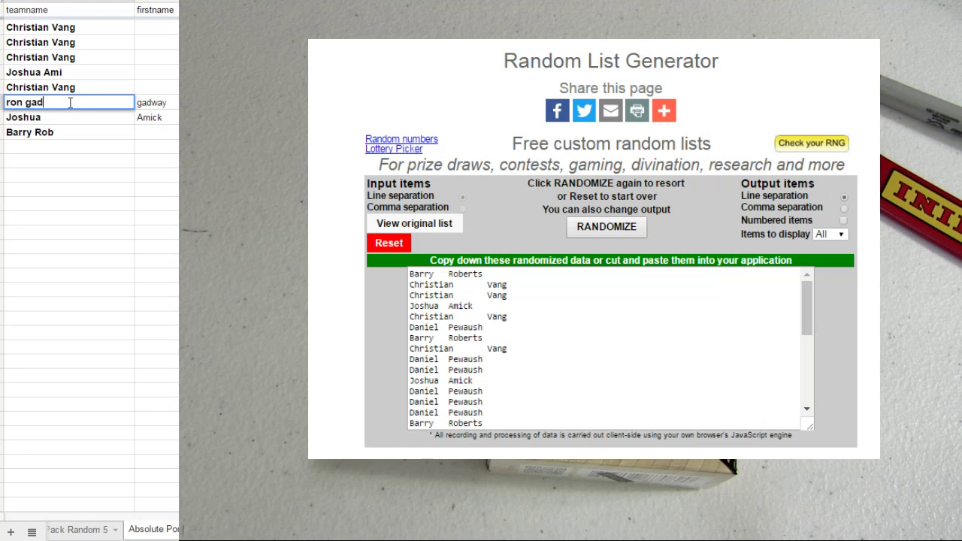
pyautogui.click(68, 117)
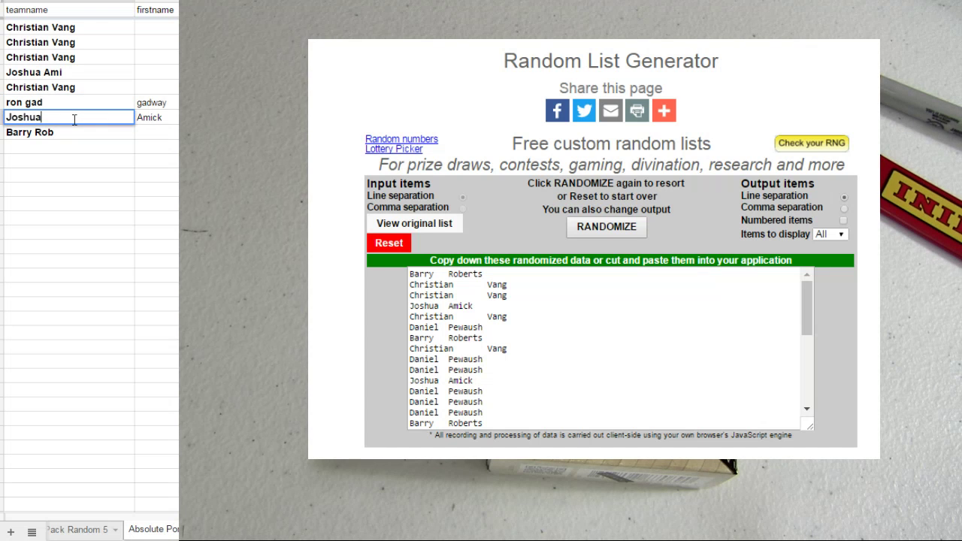
pyautogui.write('Ami')
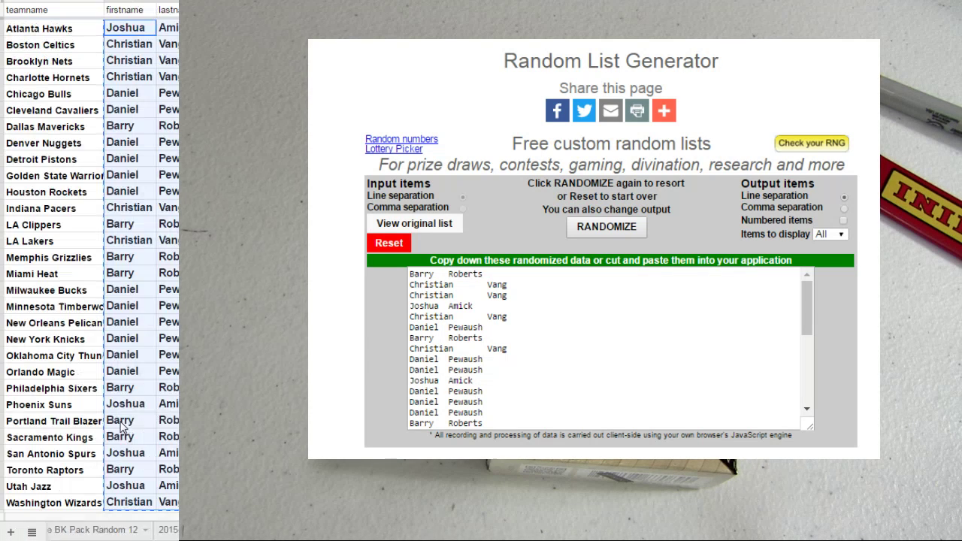
# Switch back to the 2015-16 Absolute BK Pack team assignment sheet.
pyautogui.click(48, 436)
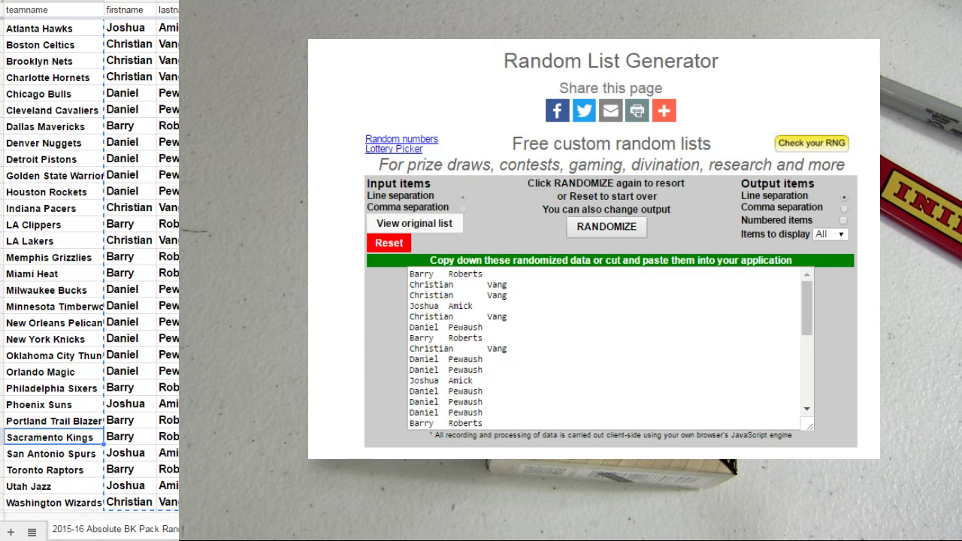